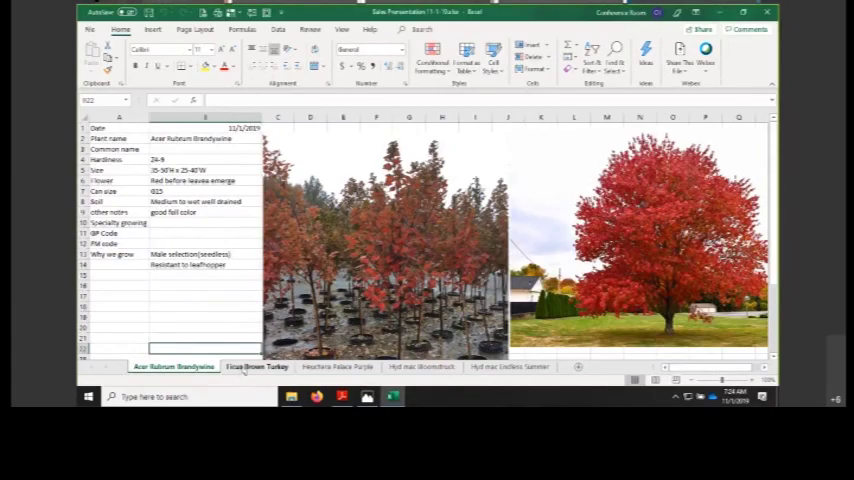
Review the fig sheet's table and photos, then move on to the purple heuchera sheet
left_click(256, 366)
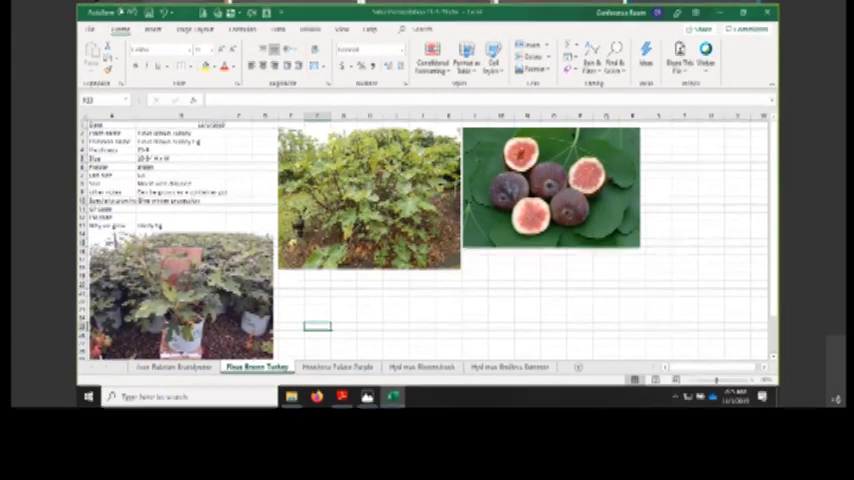
left_click(336, 368)
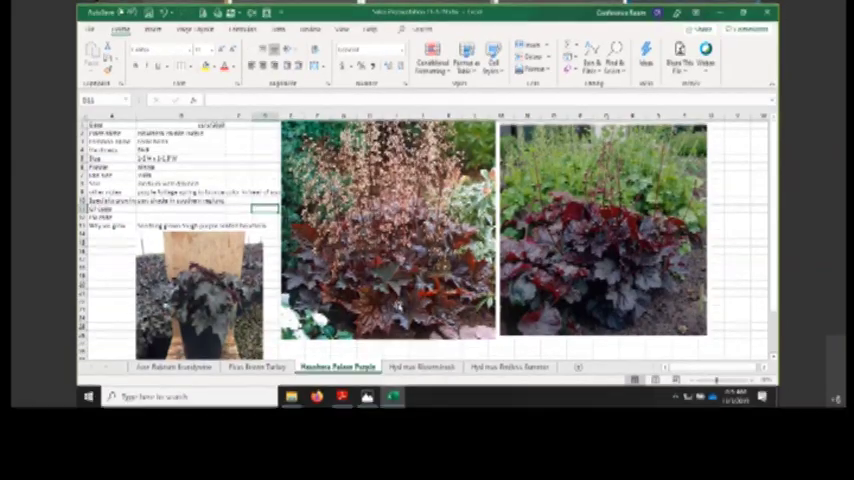
Review the heuchera sheet, then switch to the hydrangea sheet with its flower photos
left_click(422, 368)
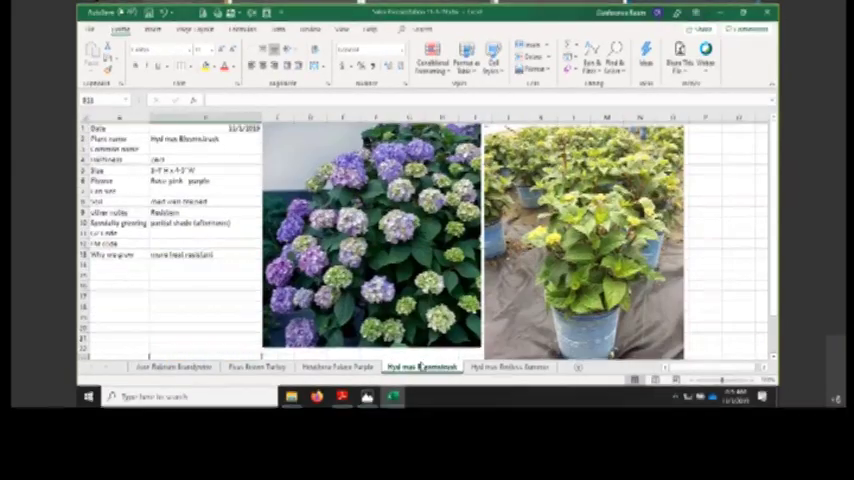